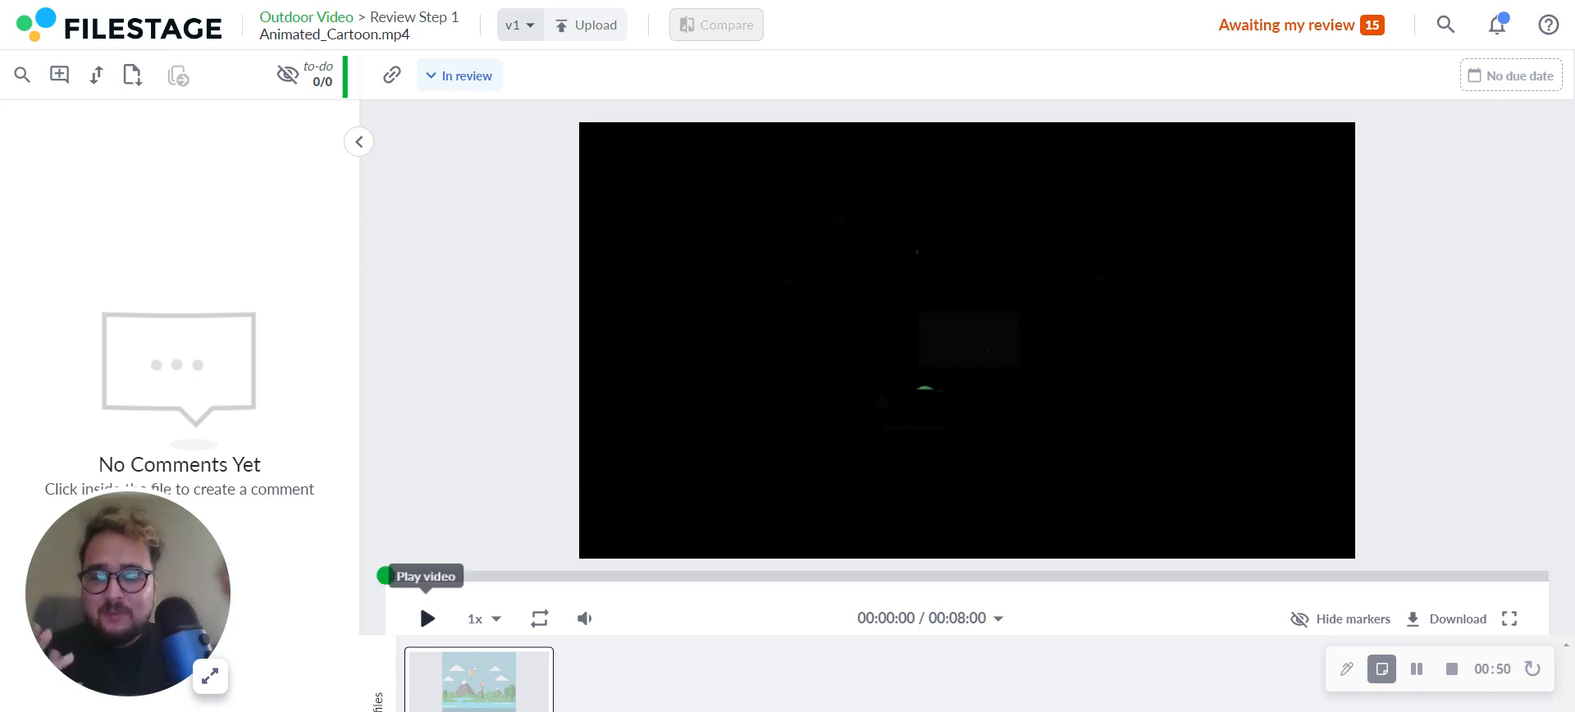
# - Play Animated_Cartoon.mp4 and pin a comment to the empty sky at 00:02:20
pyautogui.click(426, 616)
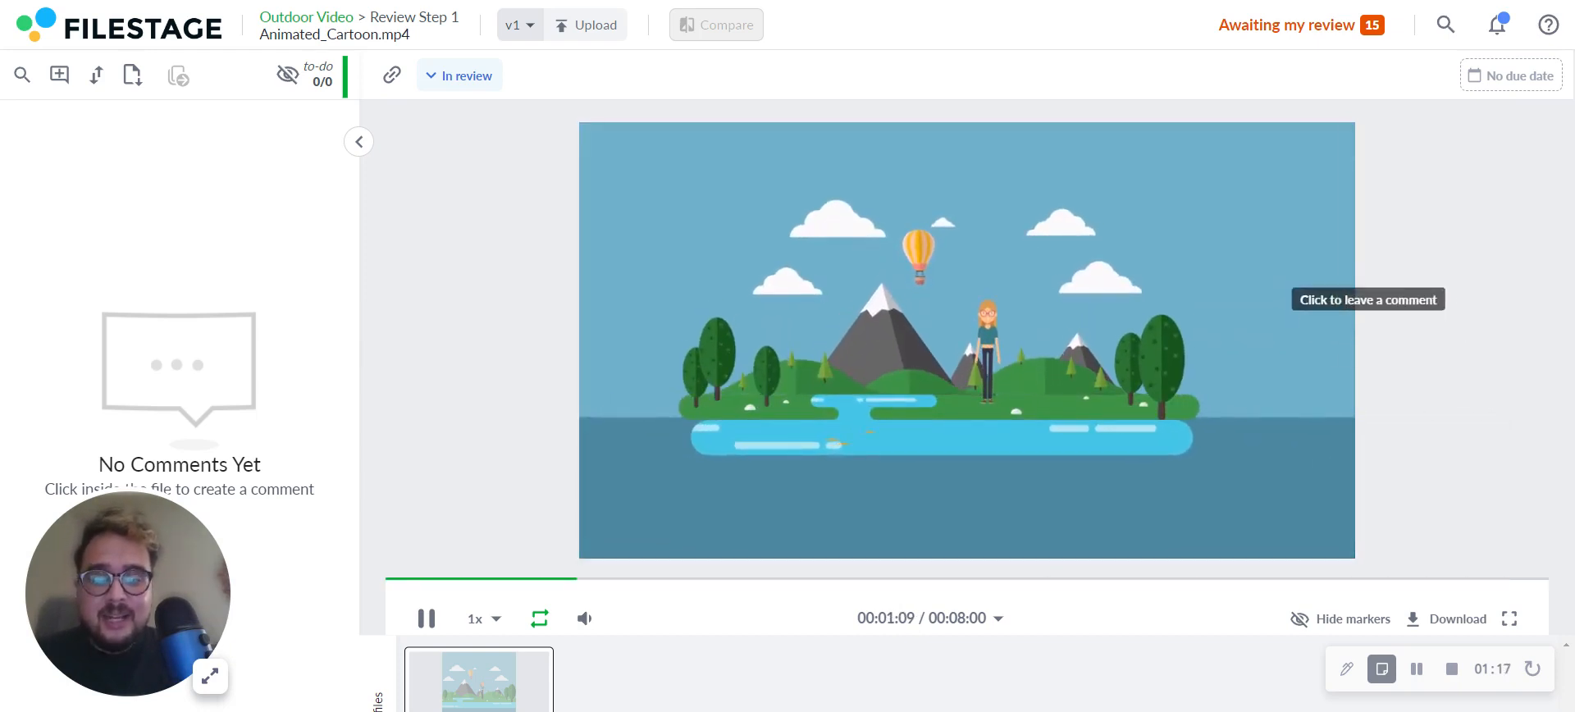
pyautogui.click(1185, 261)
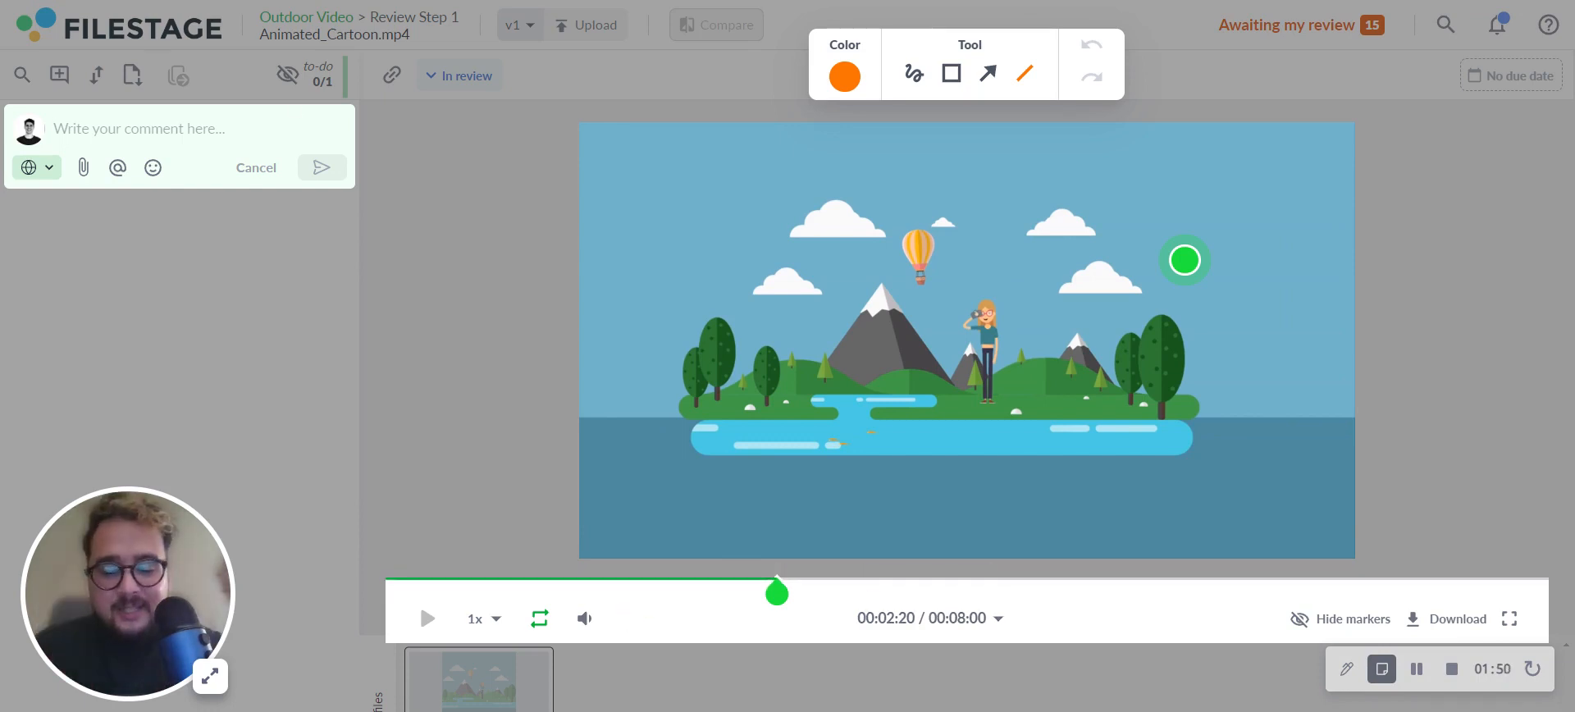
# - Write the comment "Can we add clouds?" in the draft
pyautogui.write('Can we add')
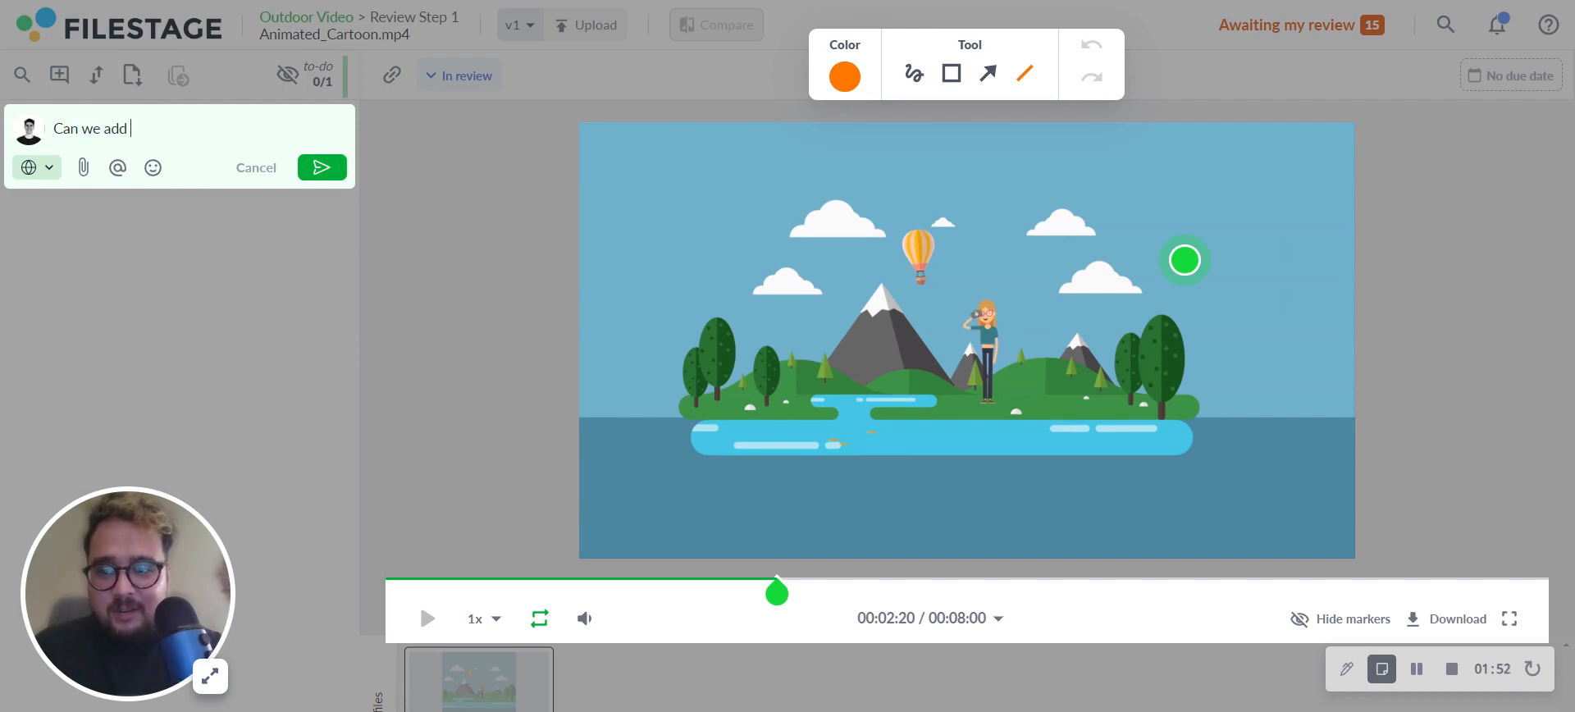
pyautogui.write('clouds')
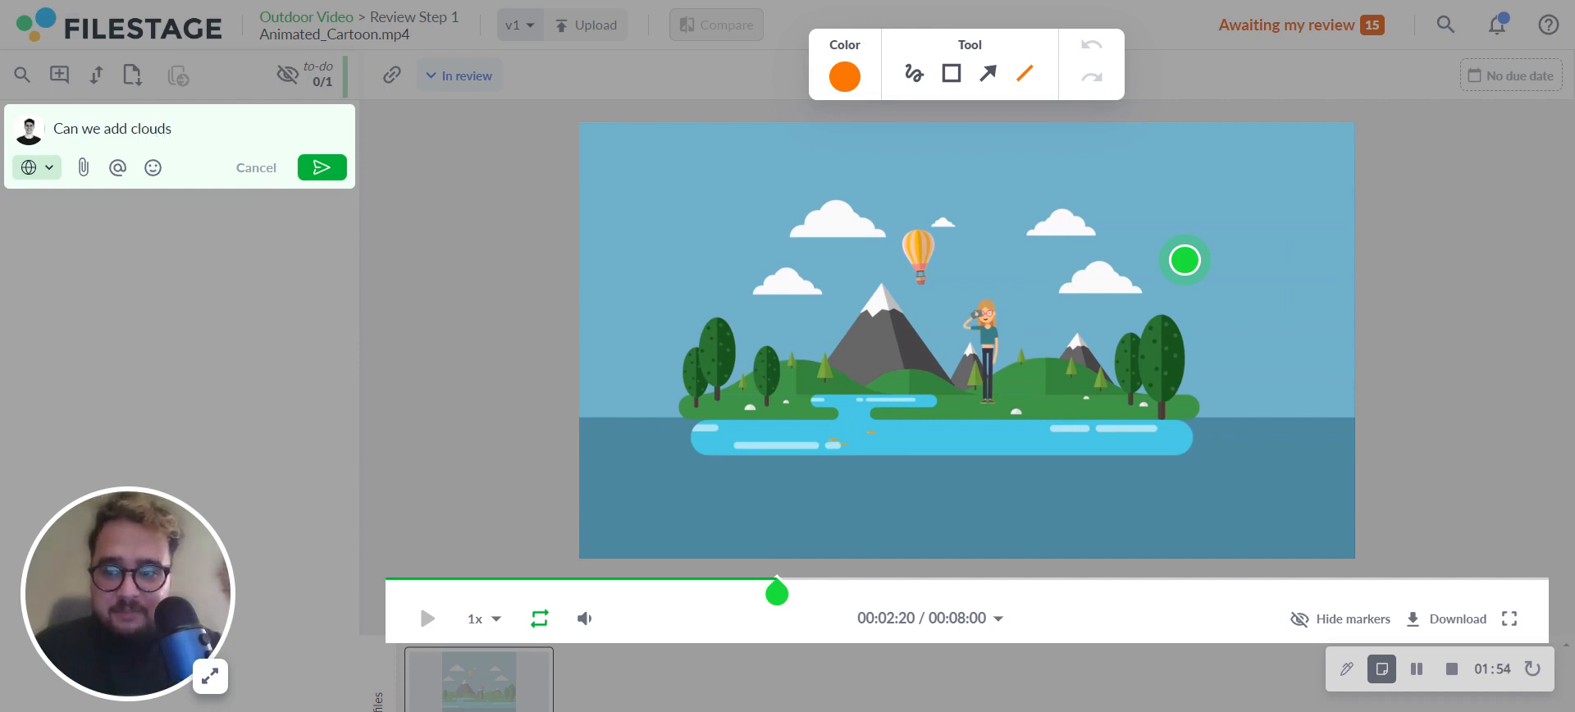
pyautogui.write('?')
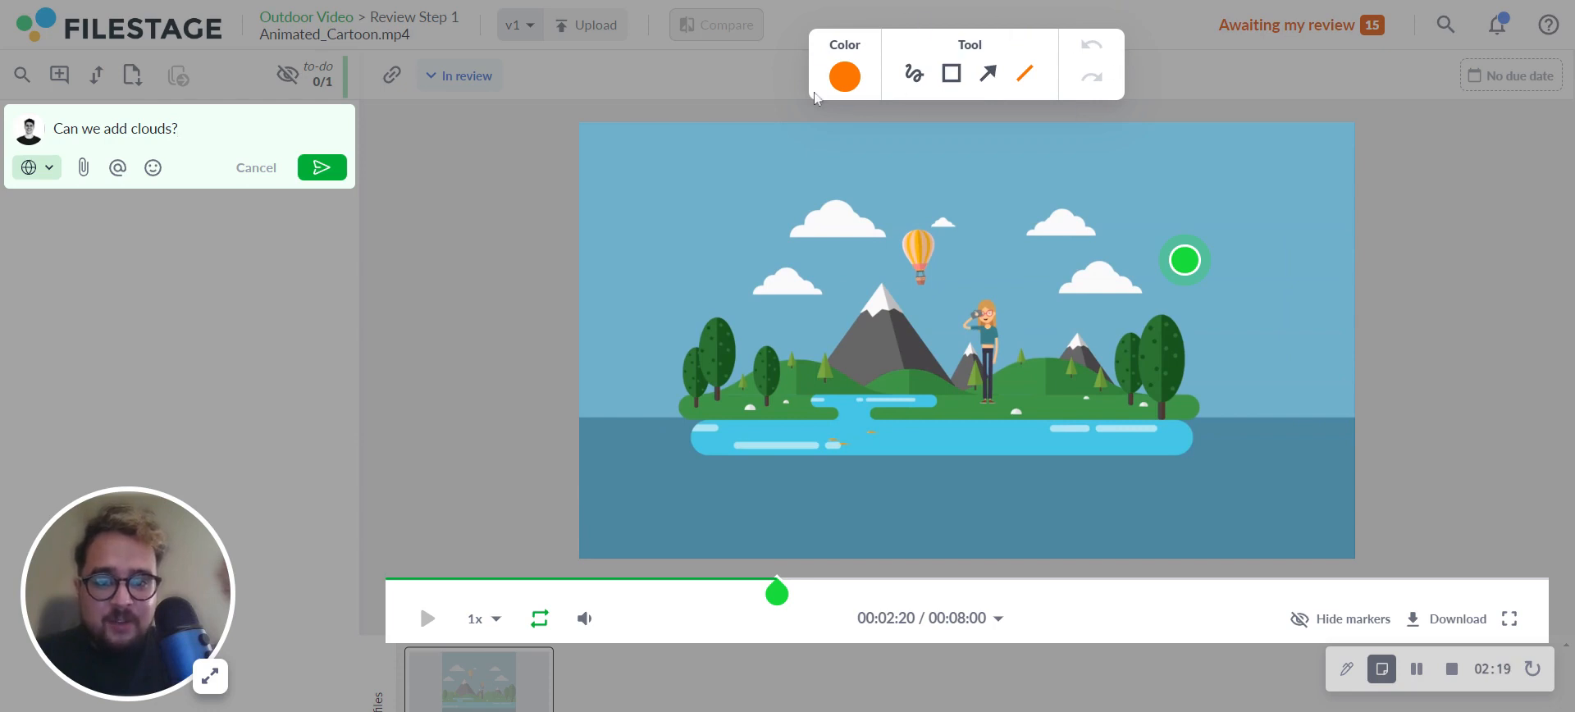
# - Switch the annotation colour to yellow and sketch marks around the sky spot
pyautogui.click(845, 77)
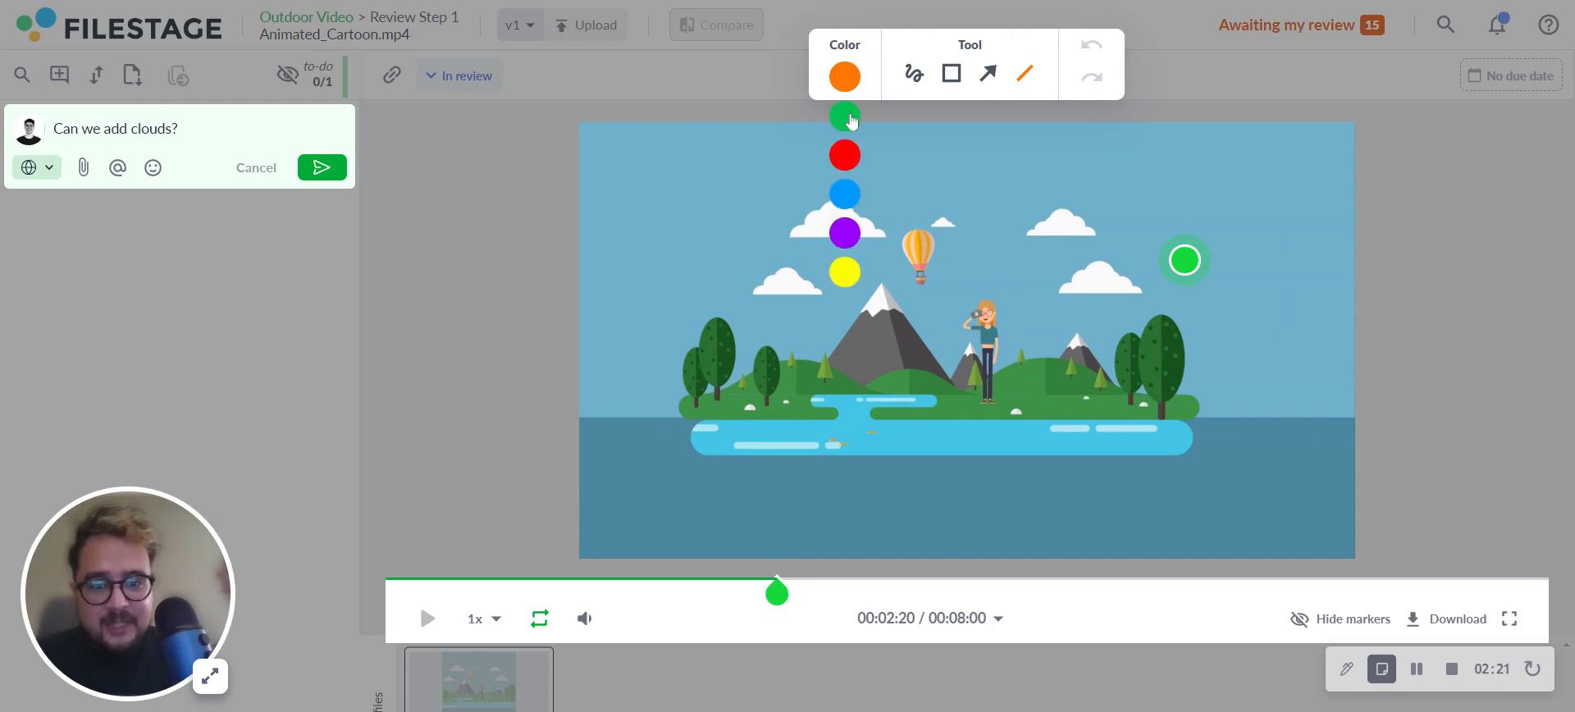
pyautogui.click(845, 272)
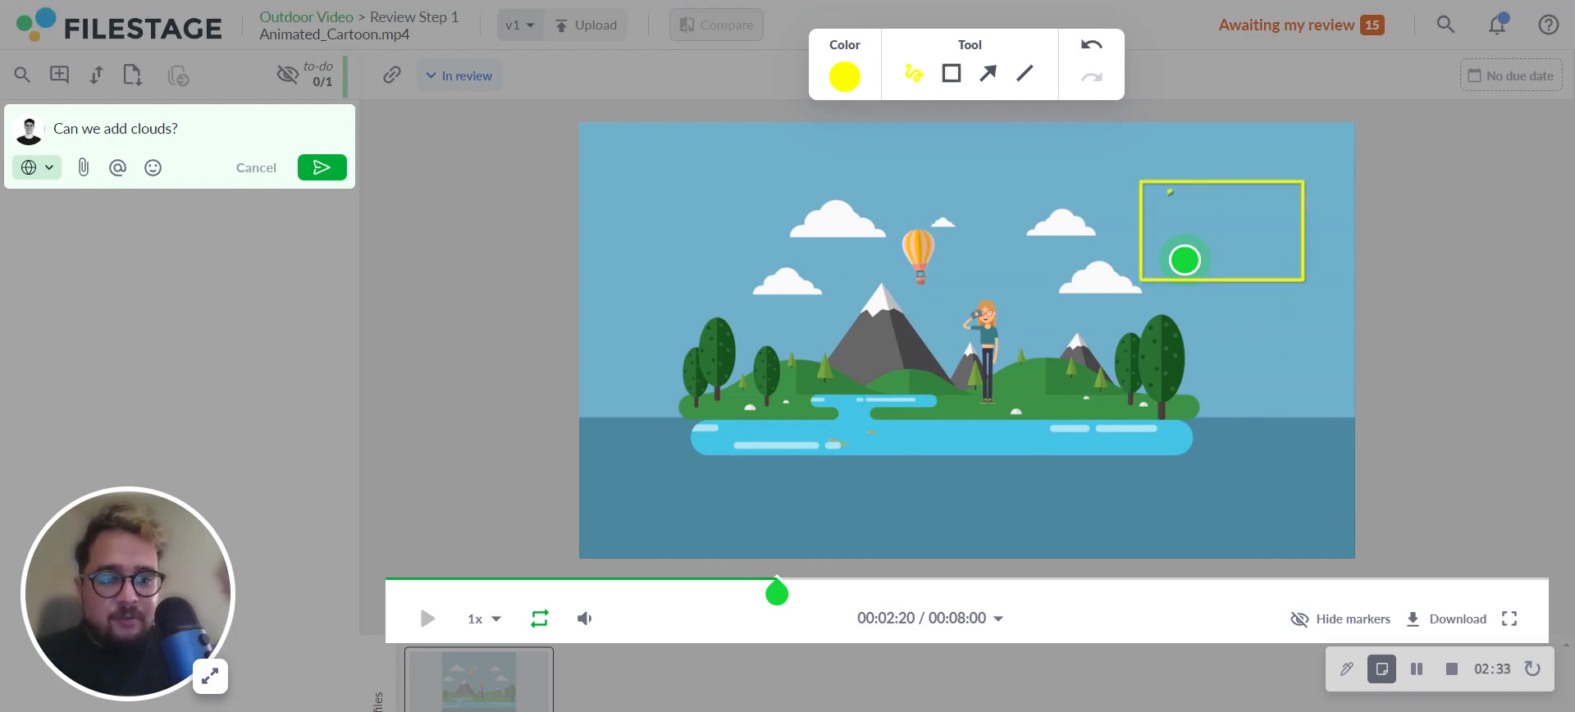
pyautogui.moveTo(1160, 195); pyautogui.dragTo(1184, 251)
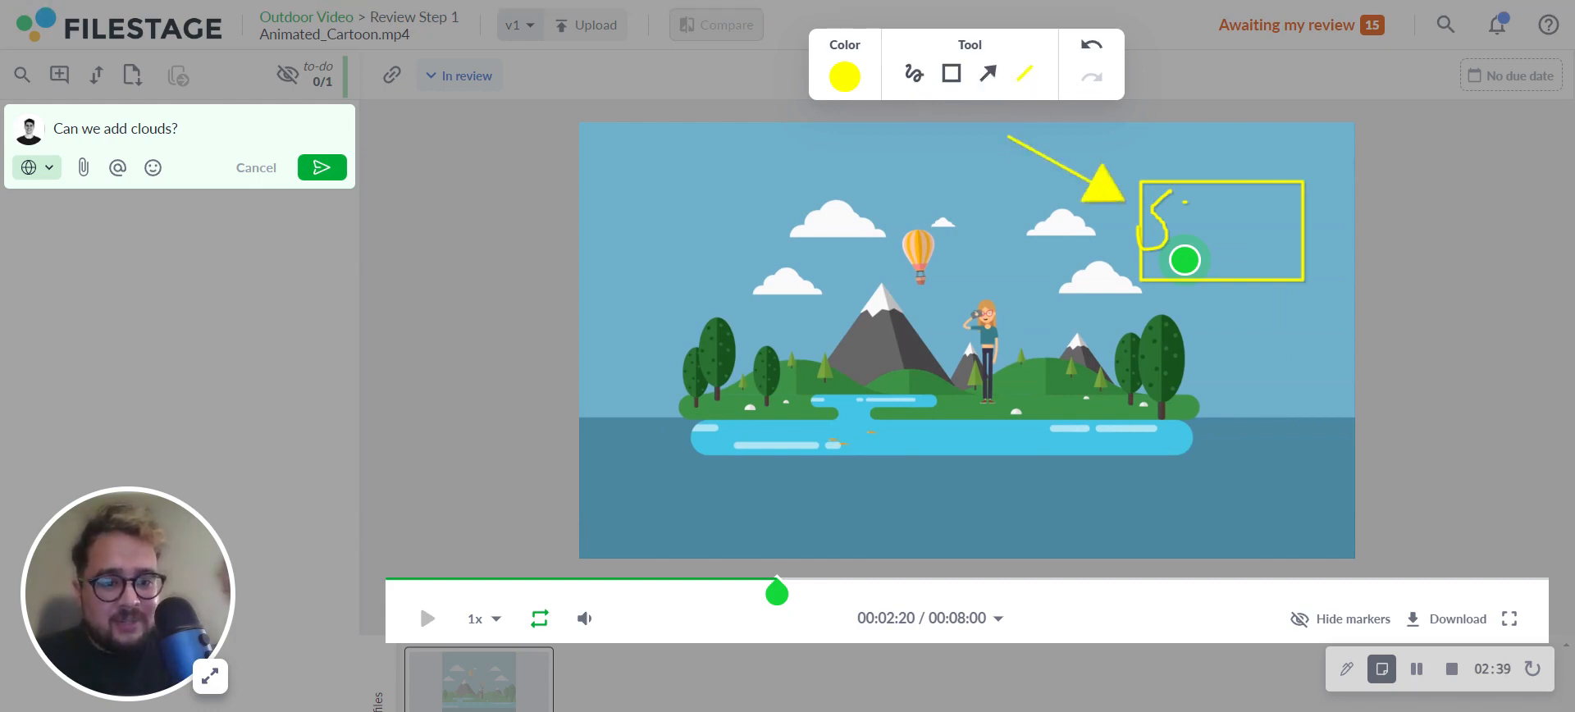
pyautogui.click(320, 167)
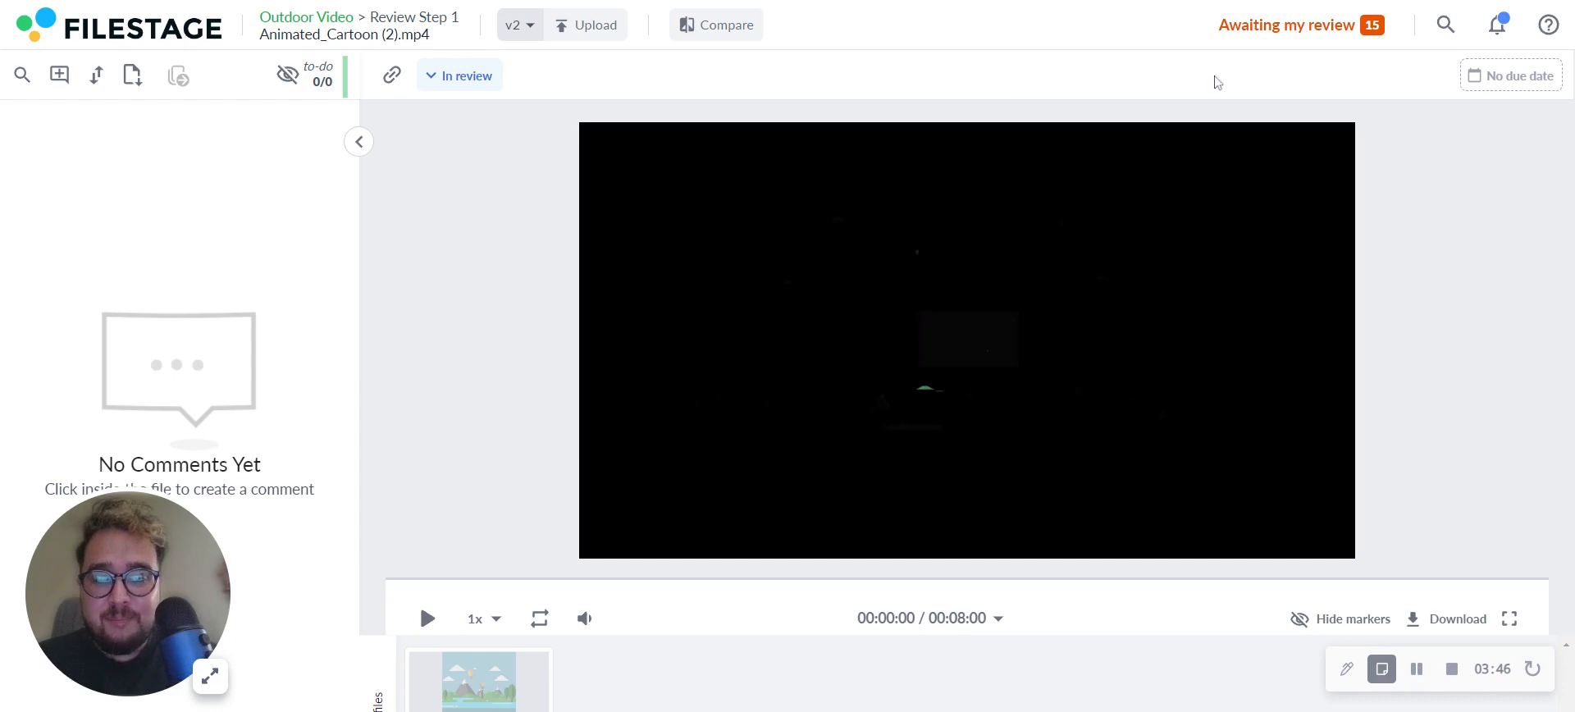
pyautogui.moveTo(725, 25)
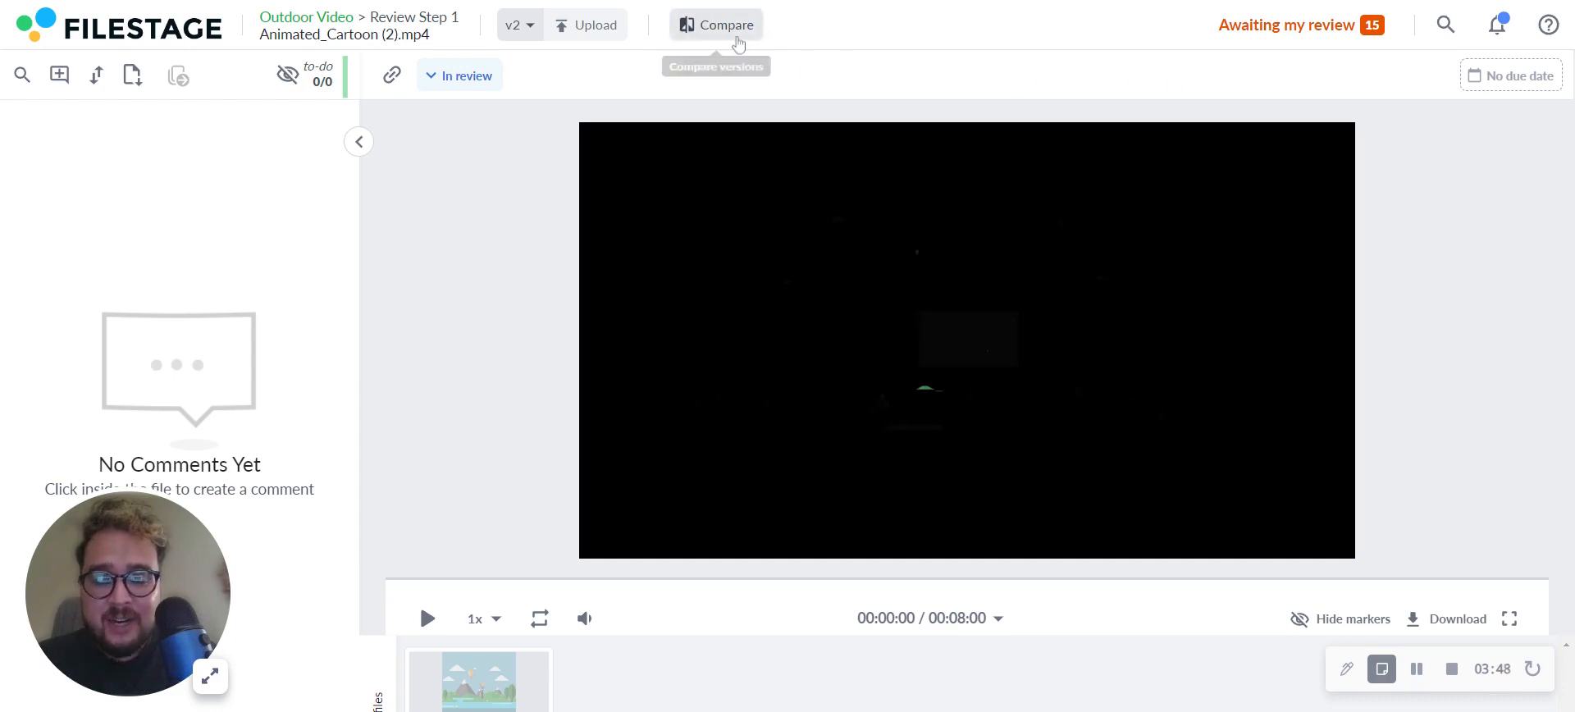
# - Start comparing v1 and the newly uploaded v2 of the cartoon
pyautogui.click(717, 24)
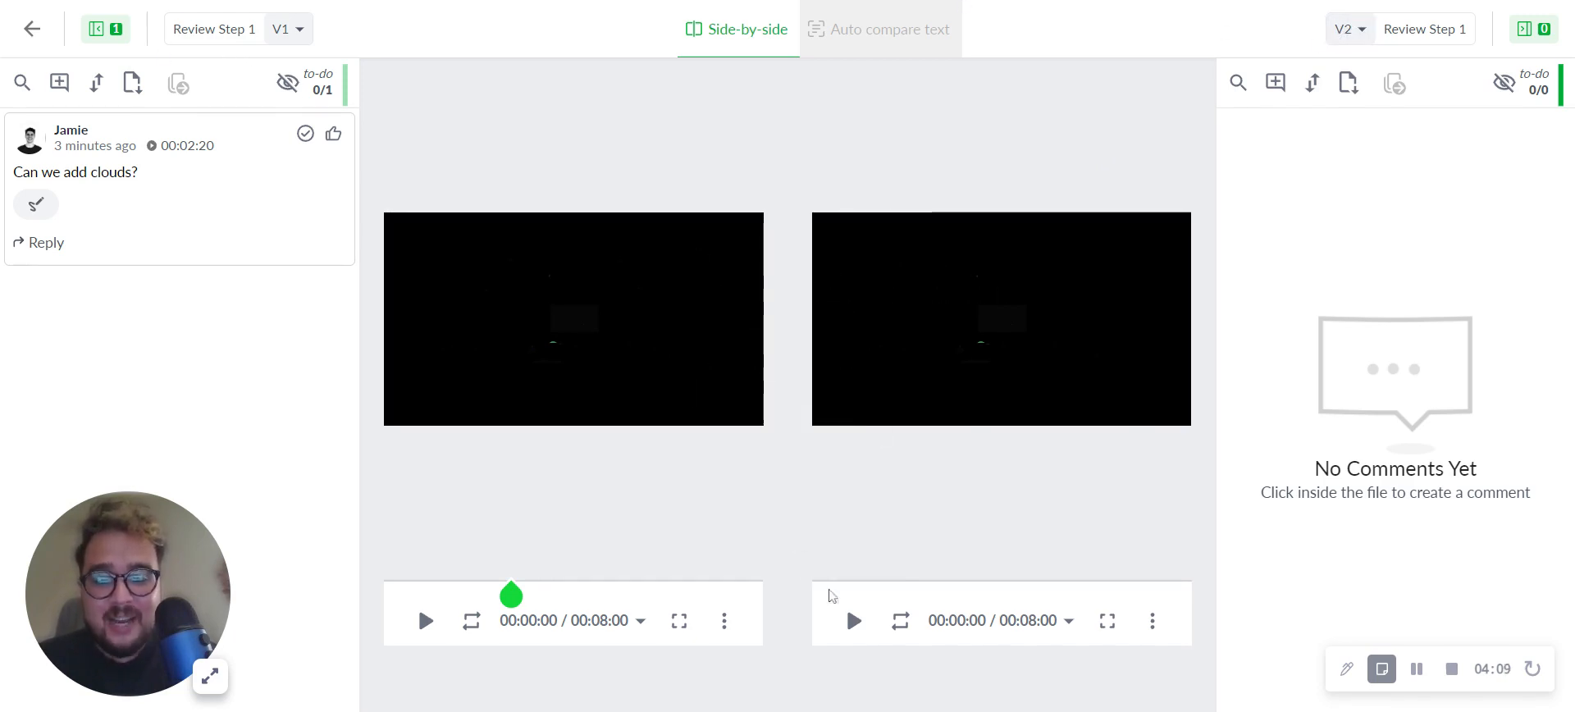
# - Play v2 side by side with v1 showing the yellow-marked clouds comment
pyautogui.click(853, 620)
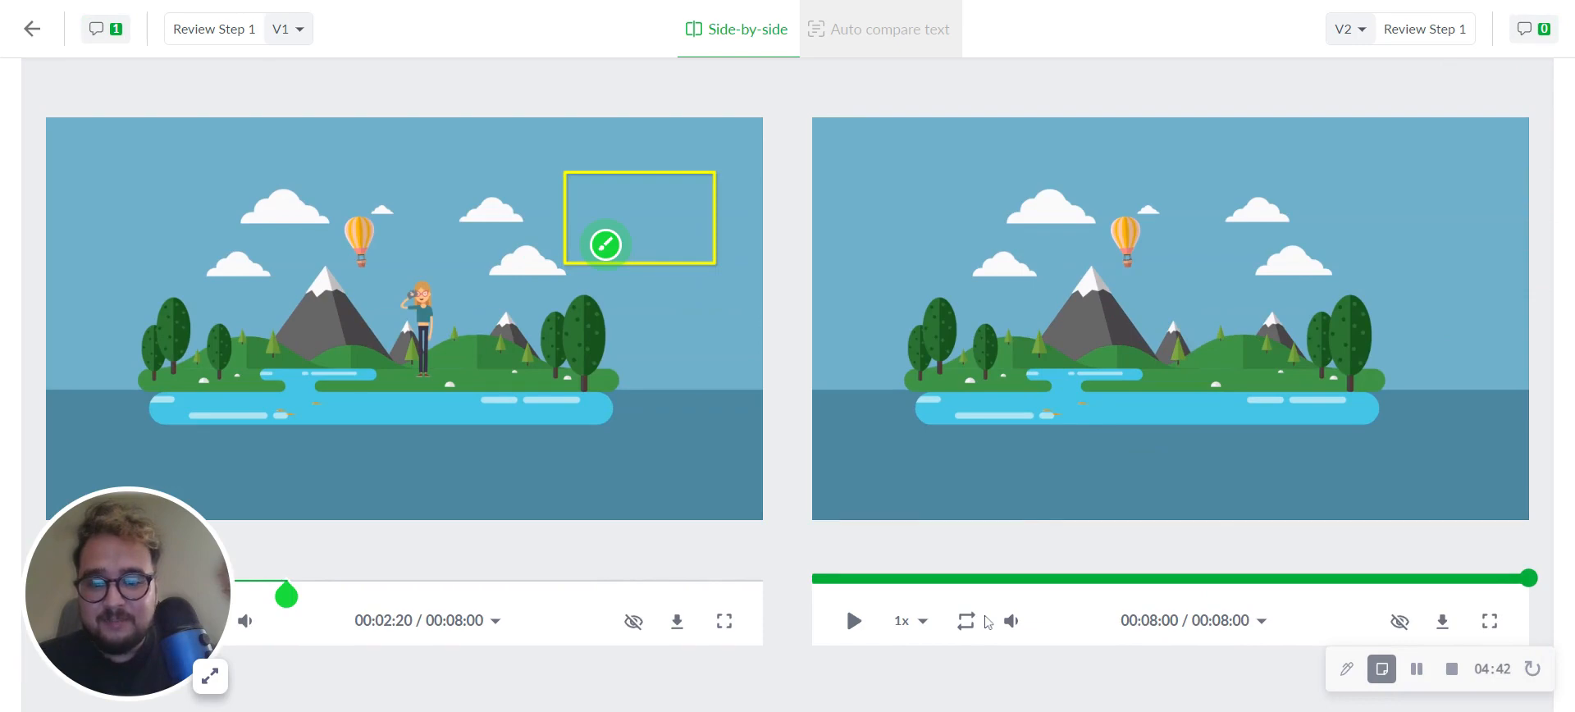
pyautogui.moveTo(926, 617)
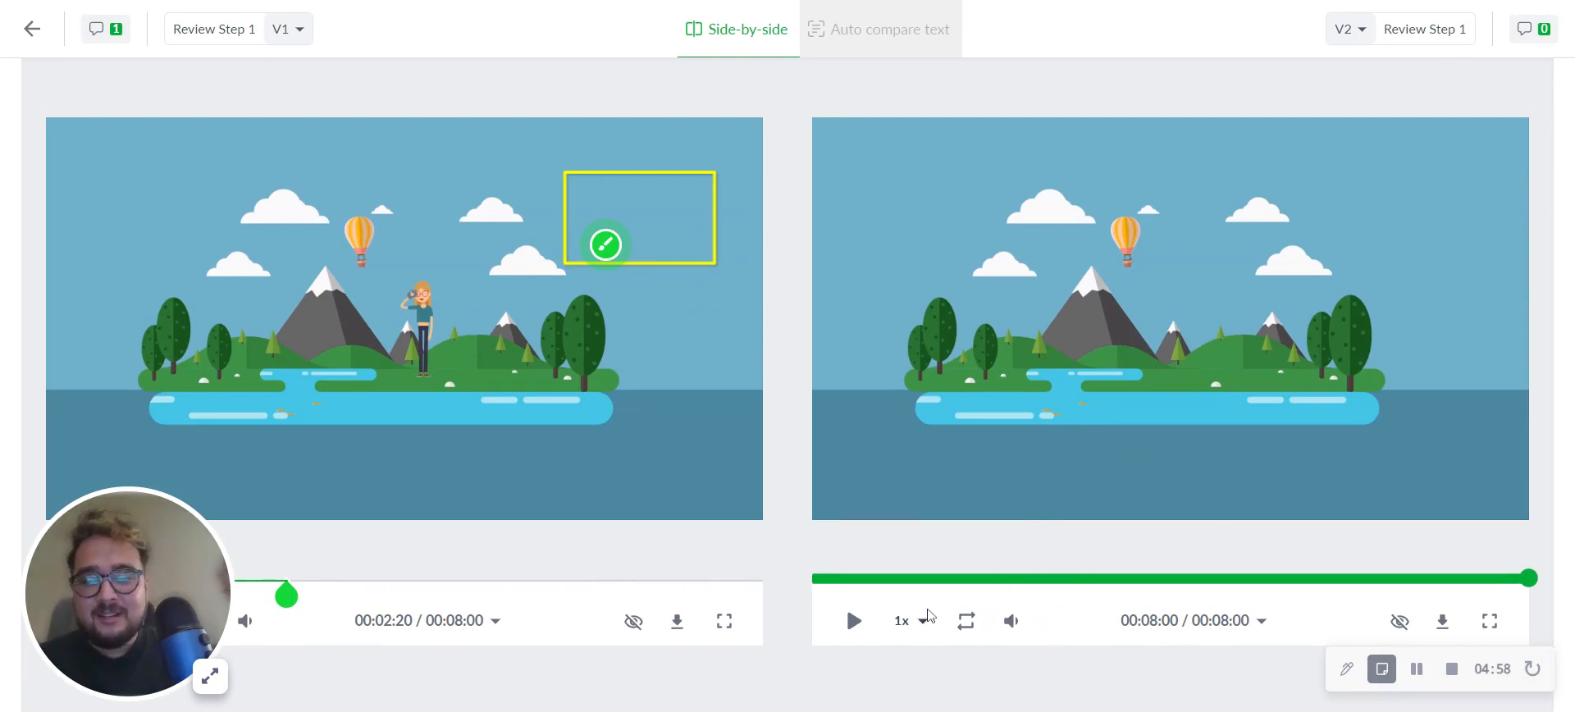